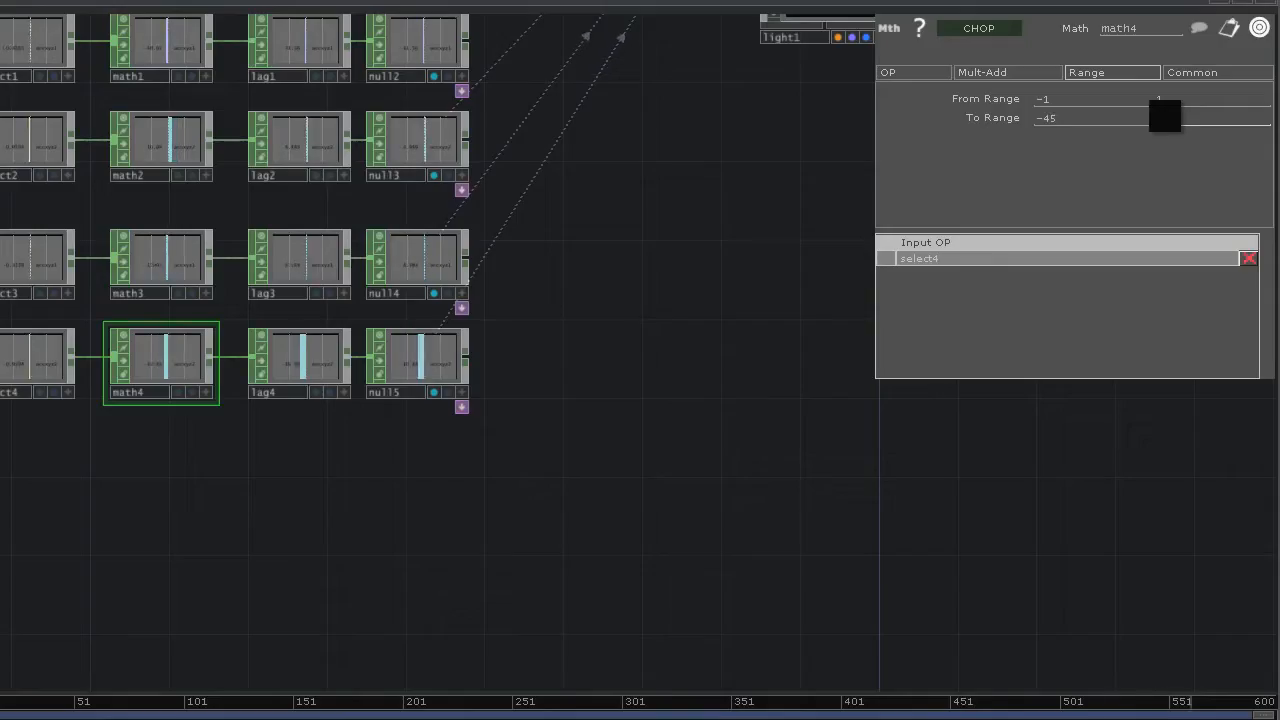
# Step: Select the lag4 CHOP to show its Lag parameters (lag 0.2) in the parameter window
pyautogui.click(298, 364)
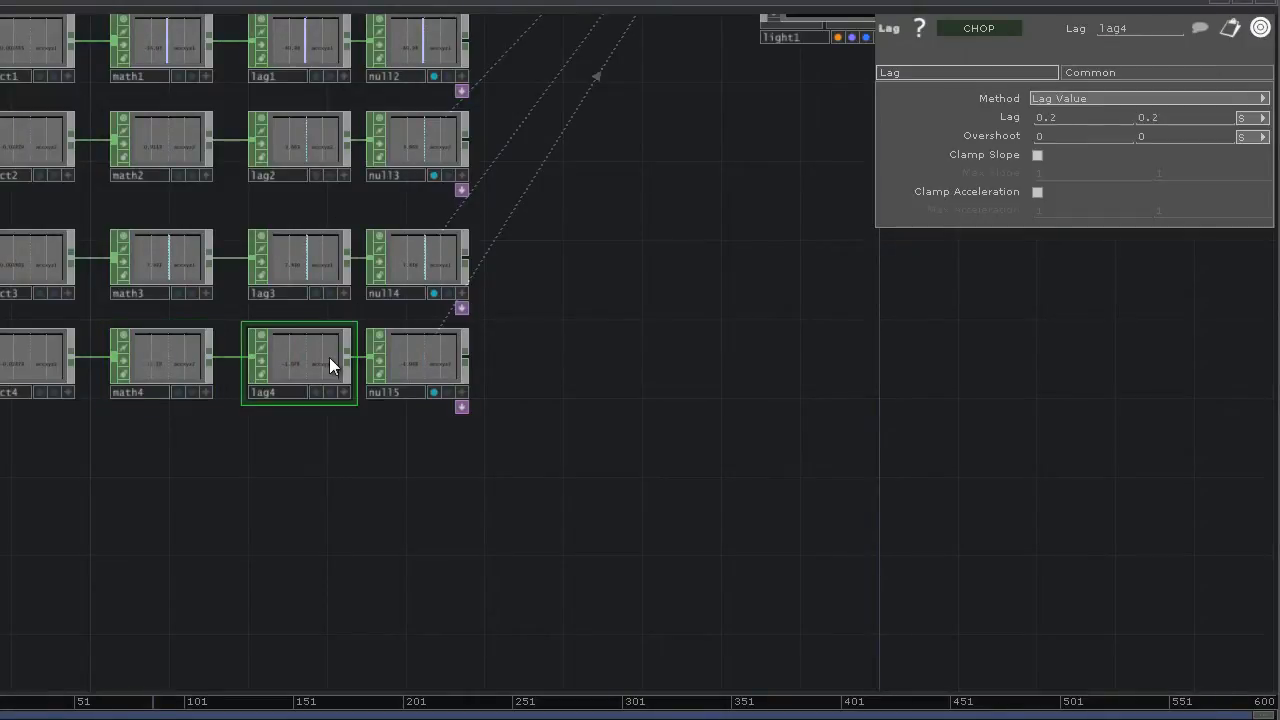